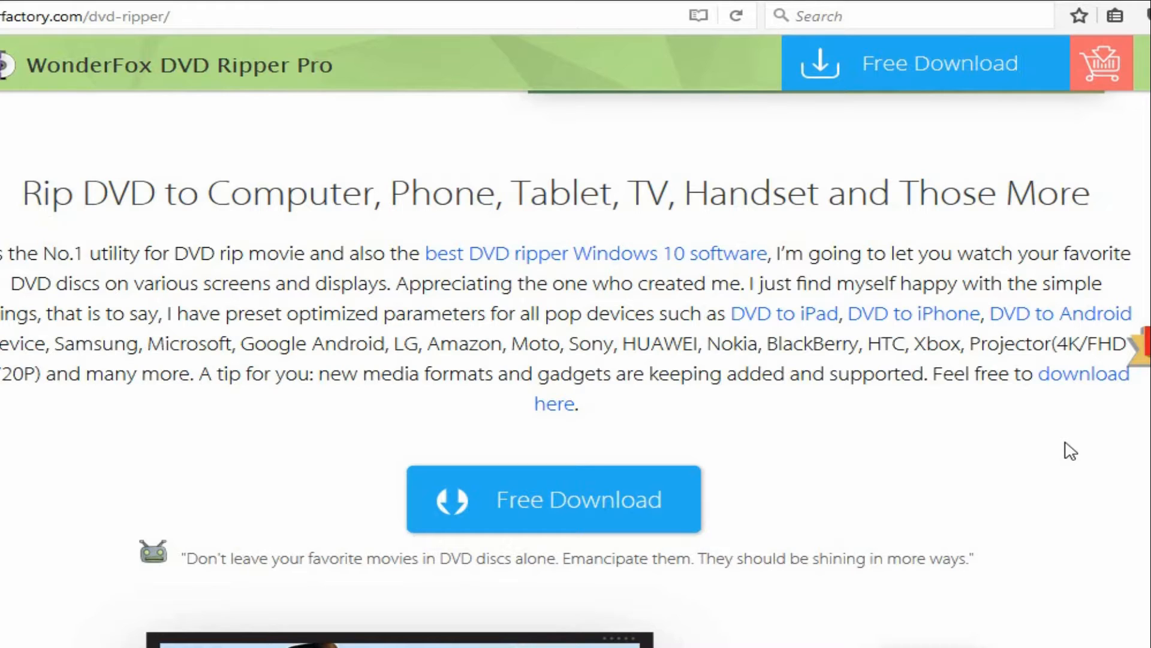
- Load the GLADIATOR disc from drive E:, listing three titles with the main movie checked
scroll("down", 3)
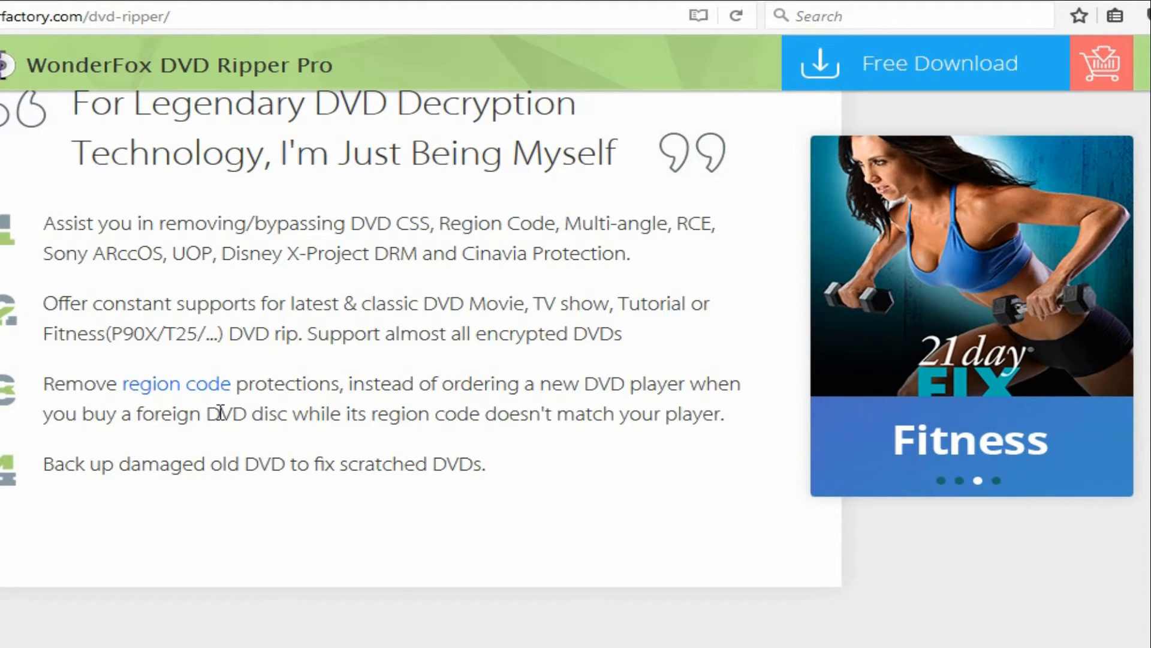
scroll("down", 3)
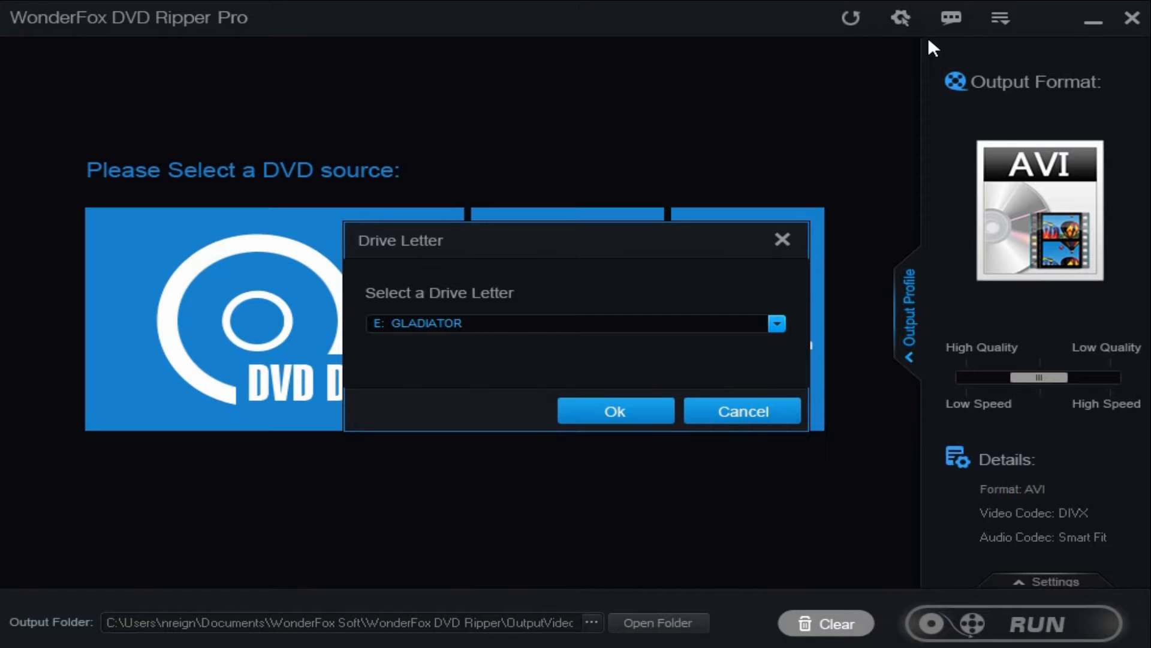
mouse_move(614, 411)
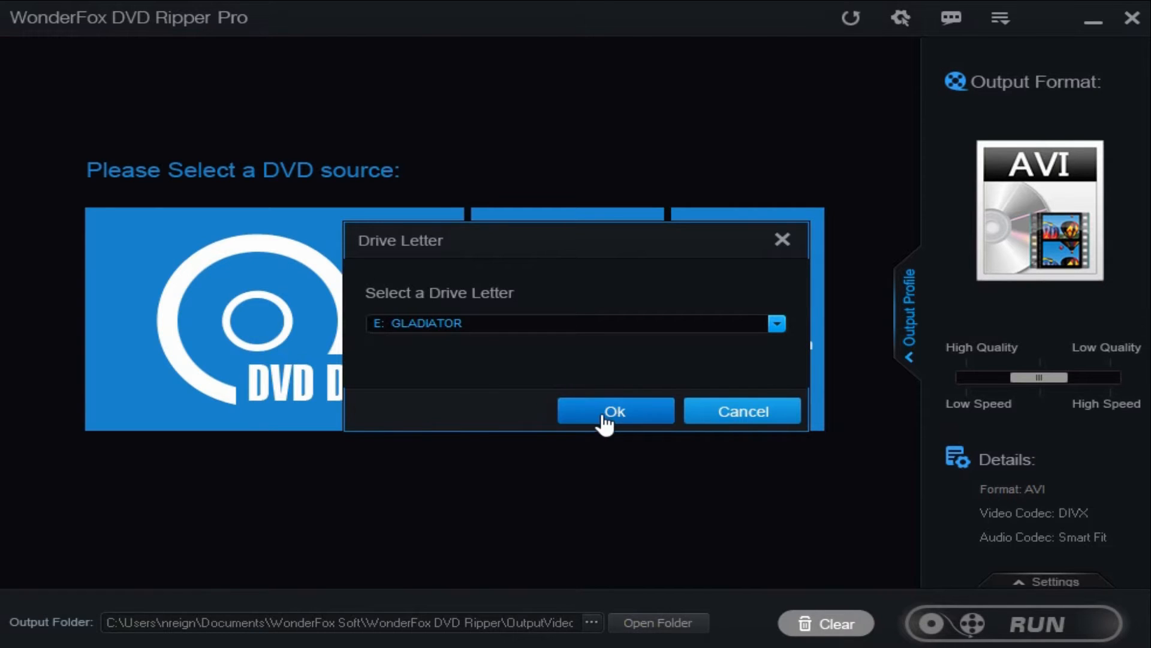
left_click(615, 411)
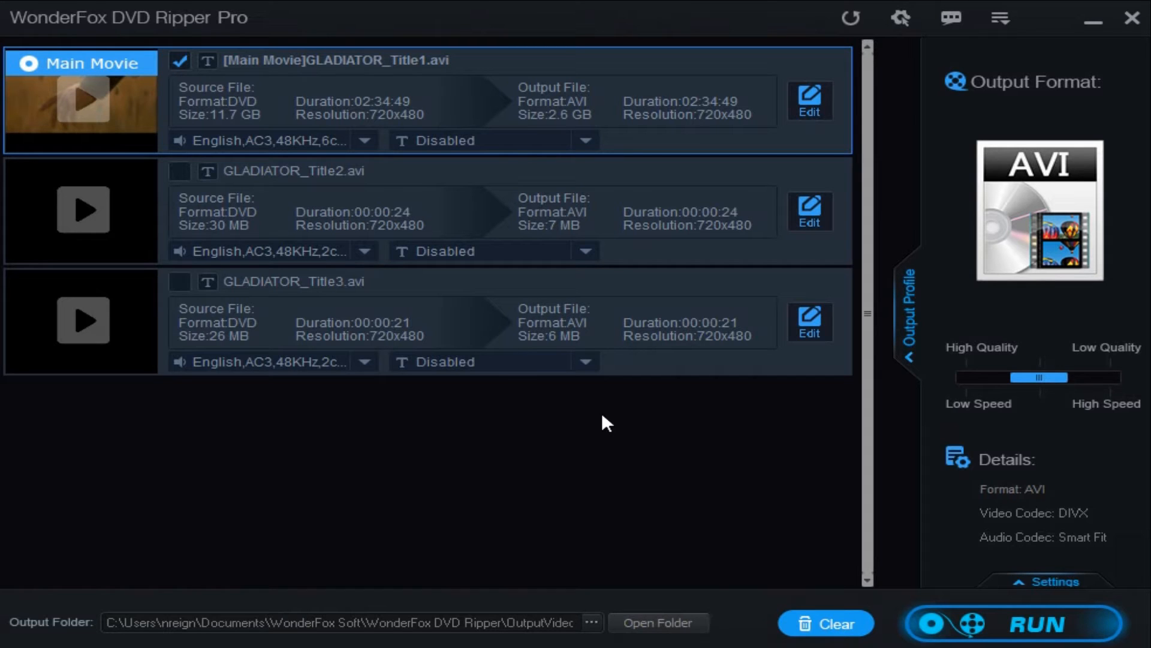
- Preview the main Gladiator title in WonderFox Player and jump to the arena scene
left_click(83, 99)
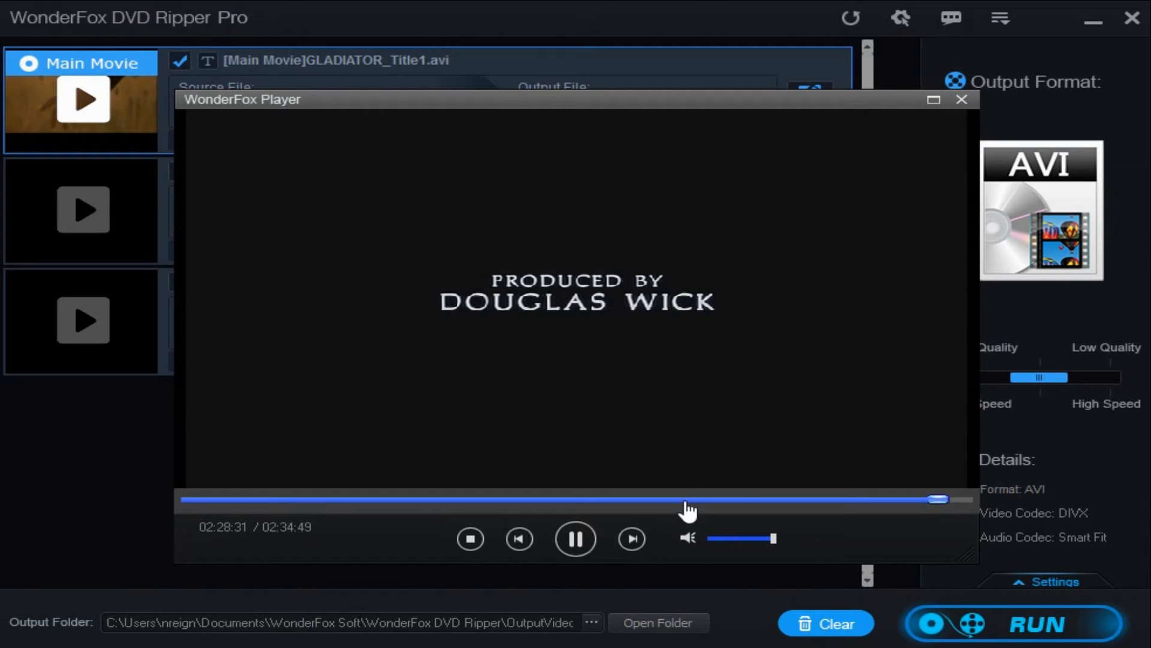
mouse_move(982, 462)
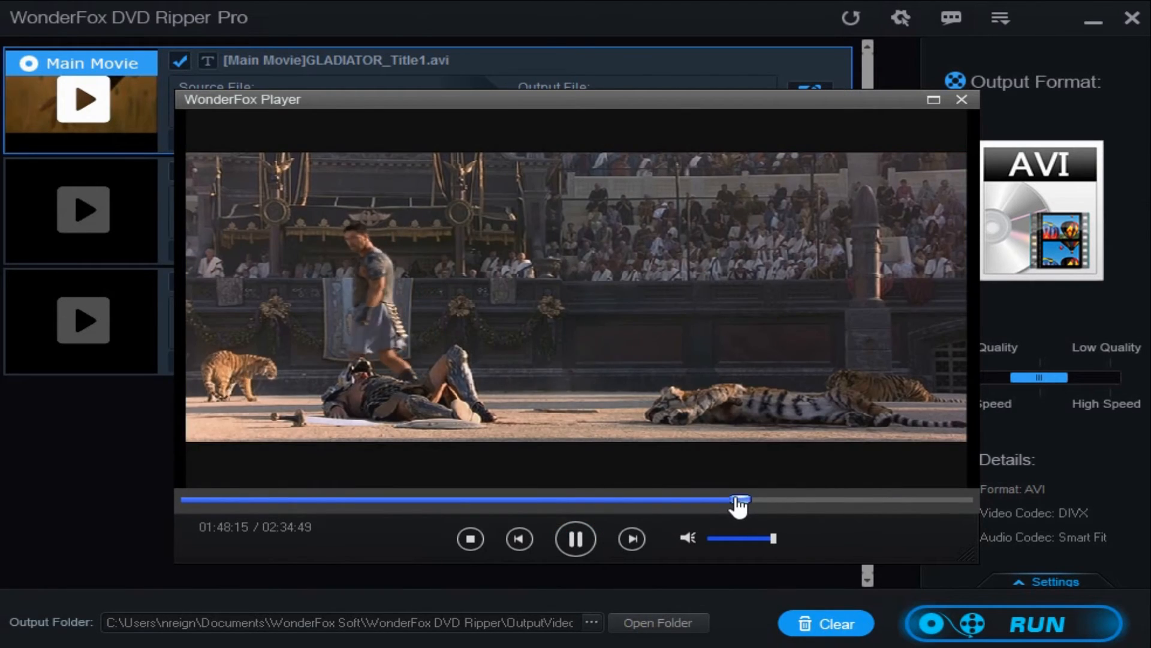
left_click(962, 99)
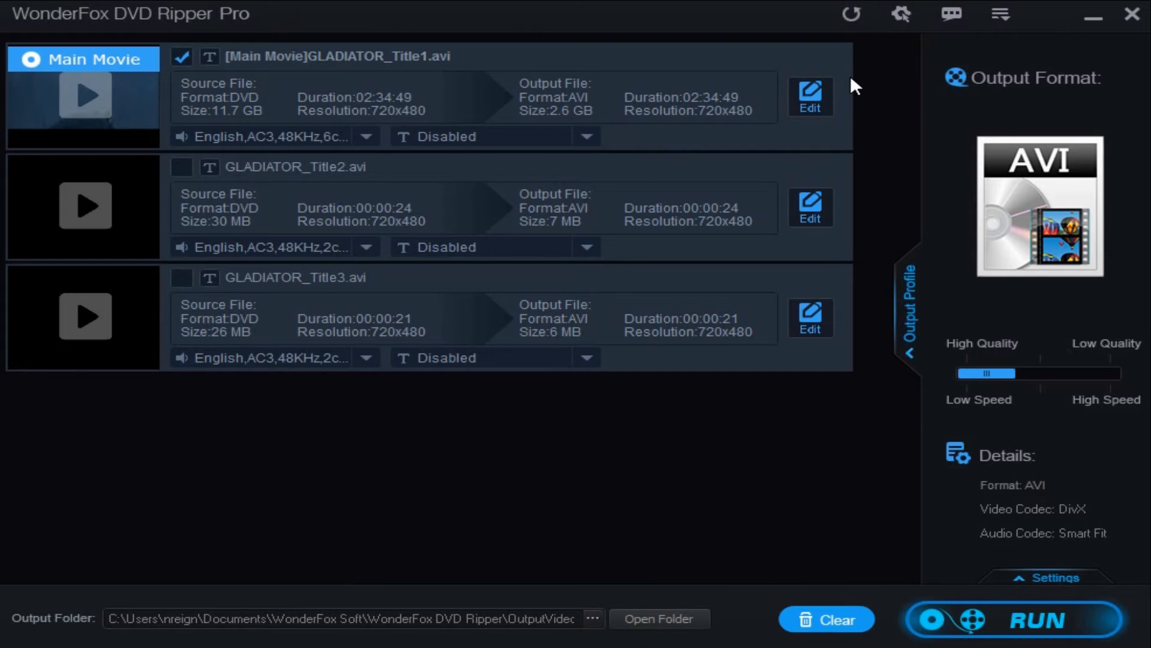
mouse_move(1027, 392)
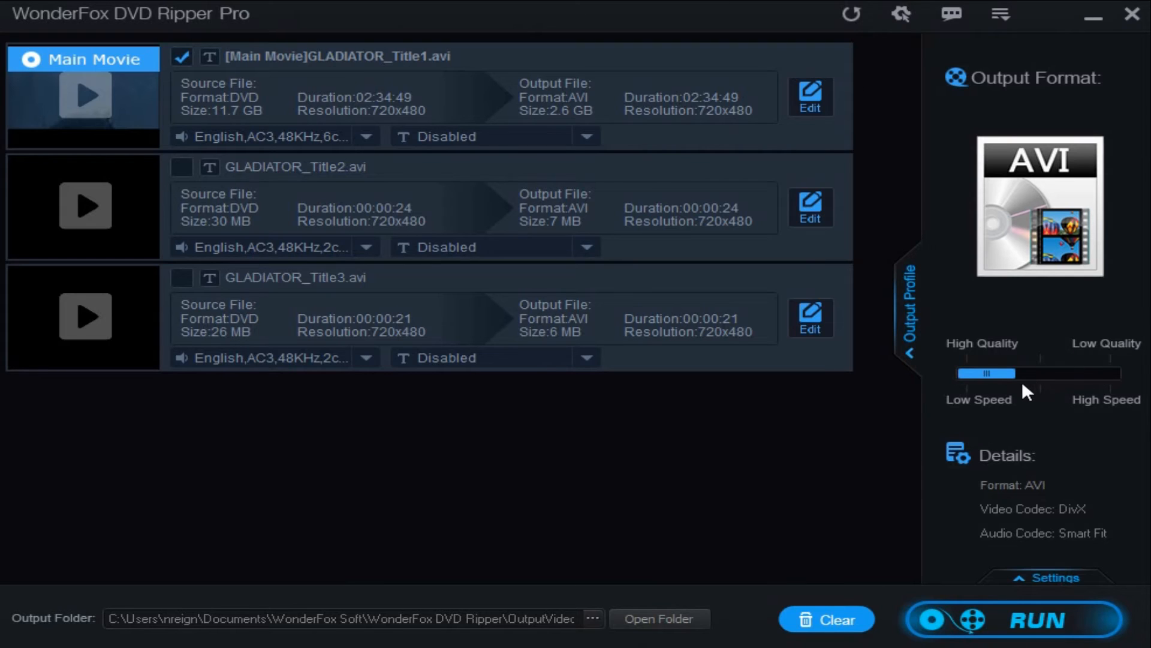
mouse_move(982, 365)
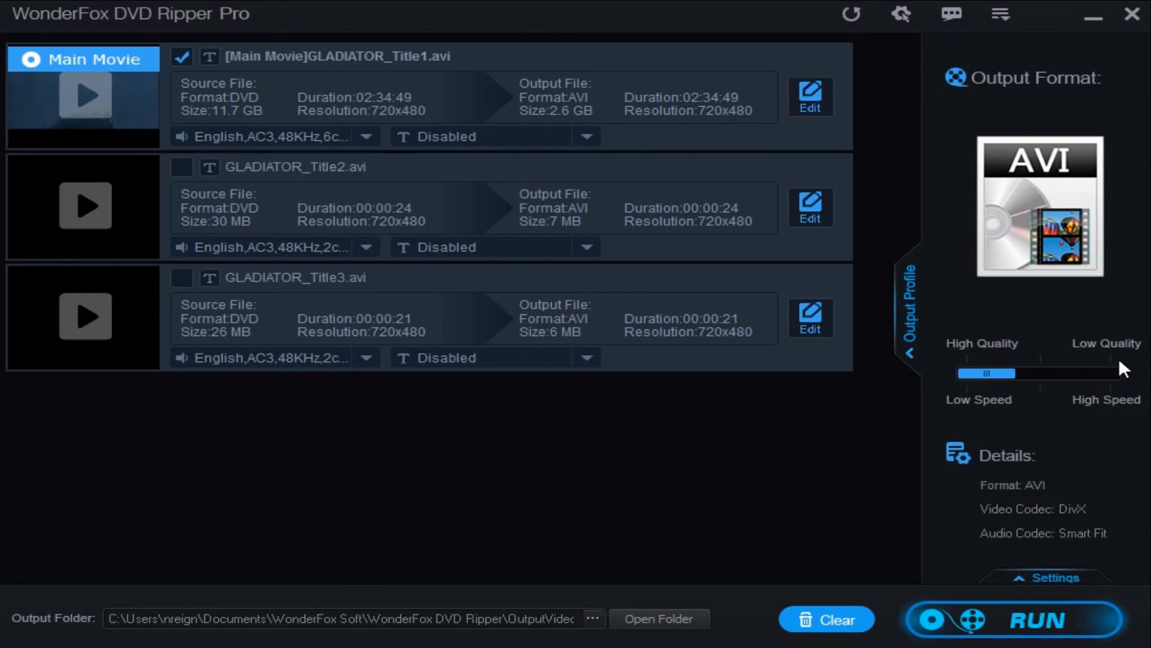
mouse_move(1070, 382)
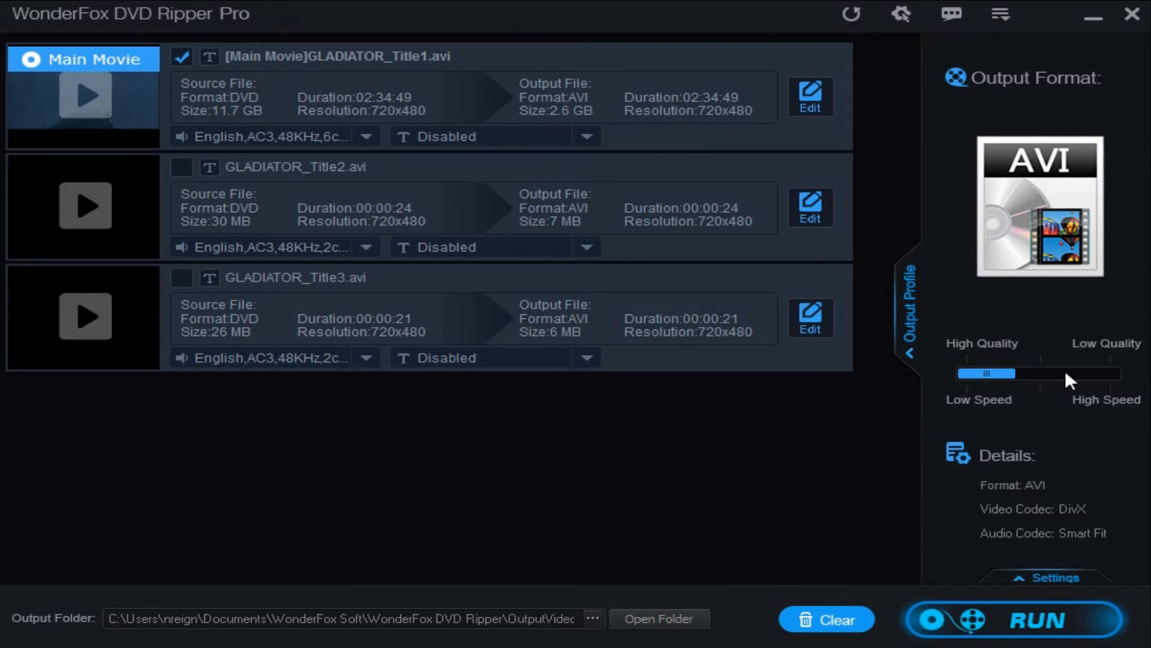
mouse_move(1065, 373)
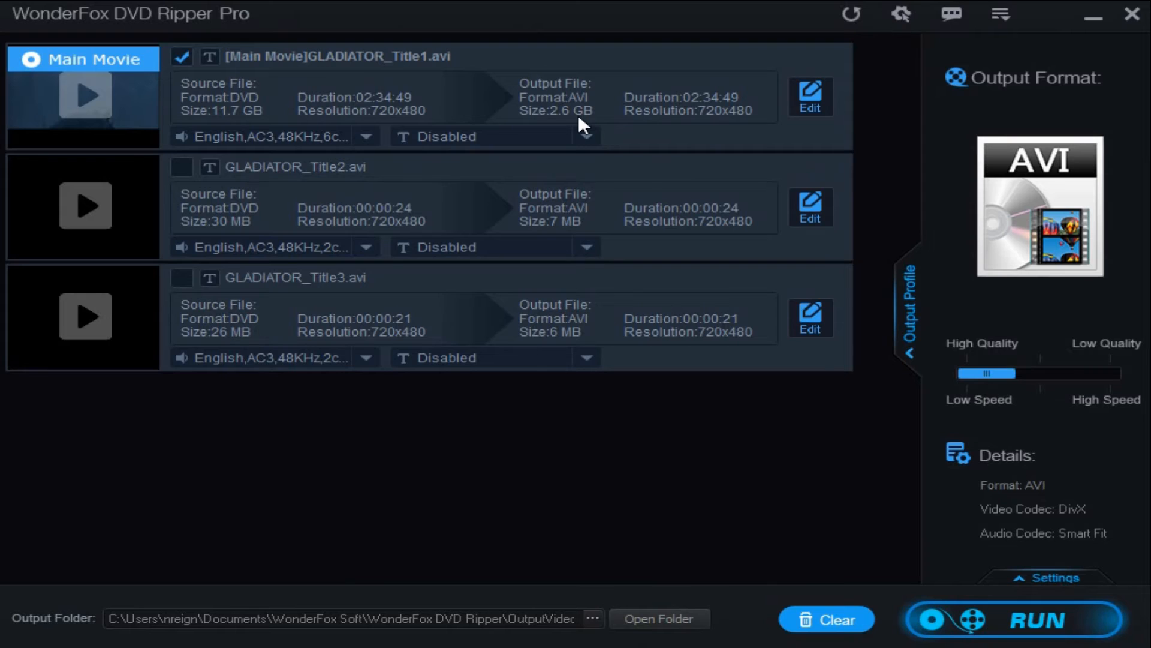
mouse_move(647, 442)
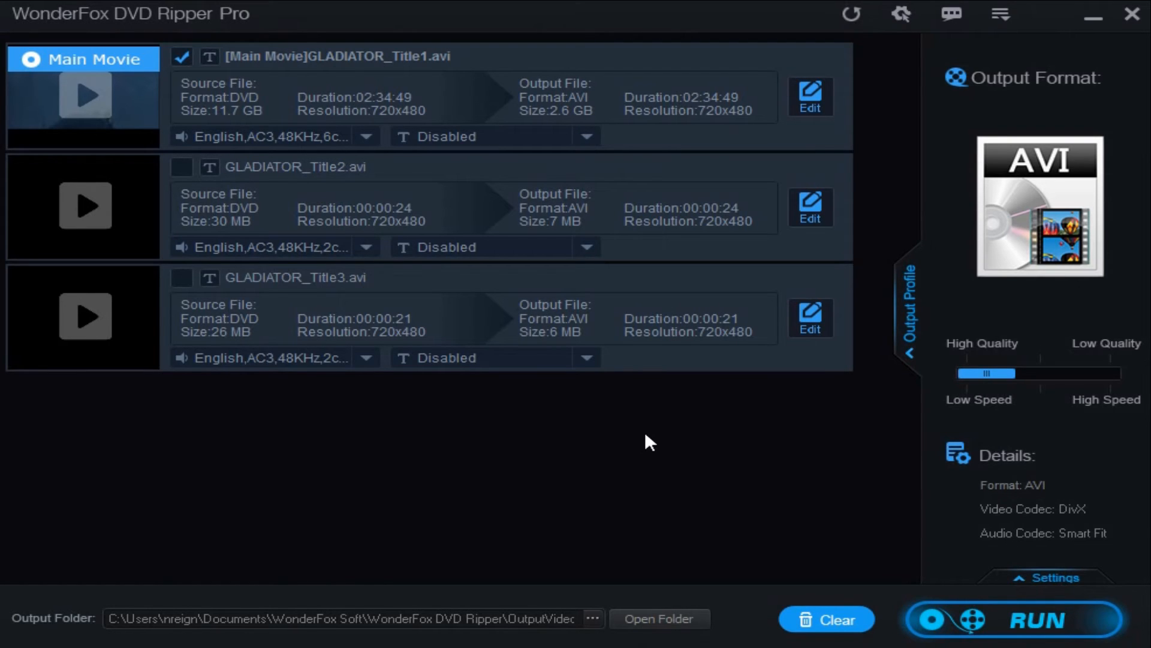
mouse_move(605, 433)
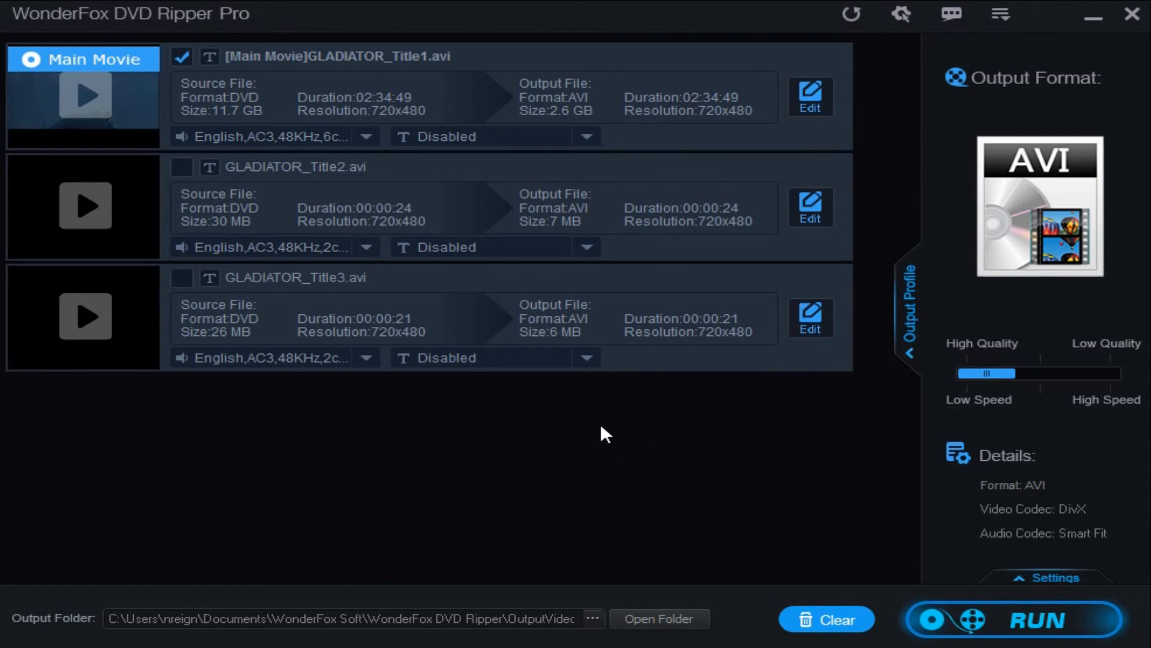
mouse_move(1014, 625)
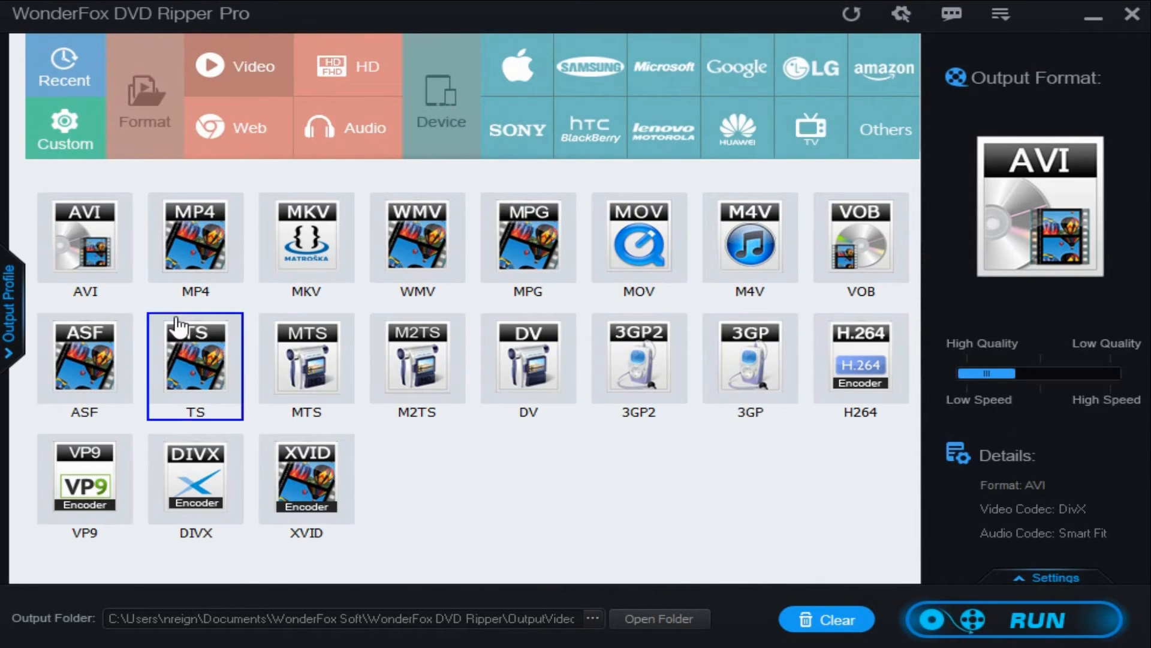
left_click(306, 365)
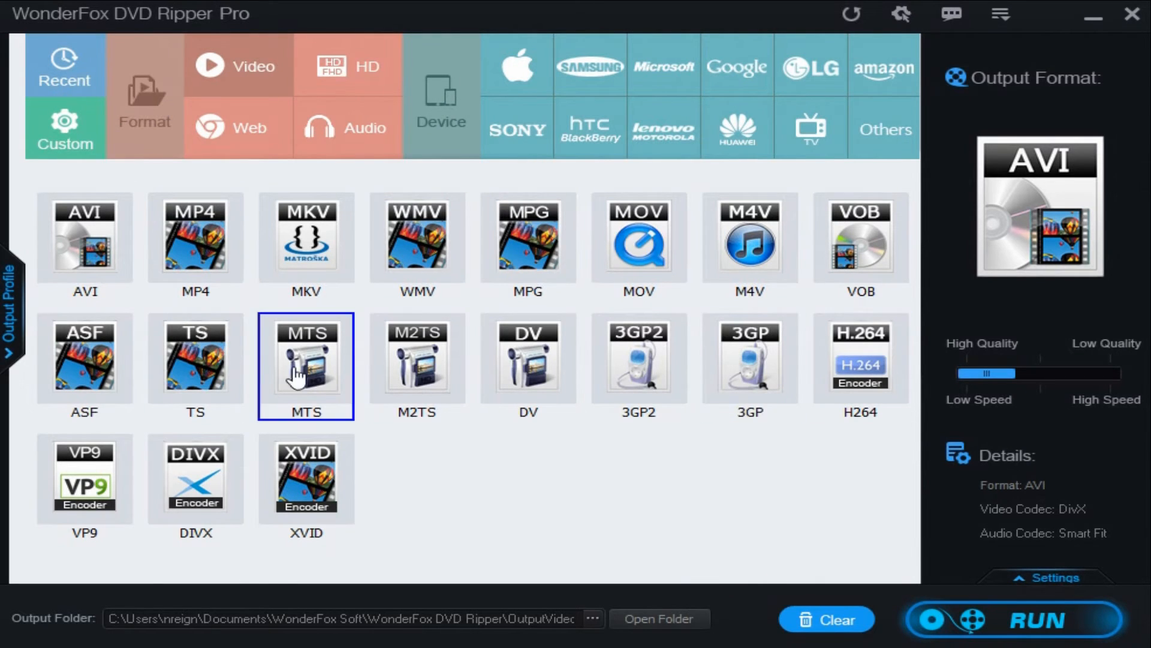
left_click(638, 365)
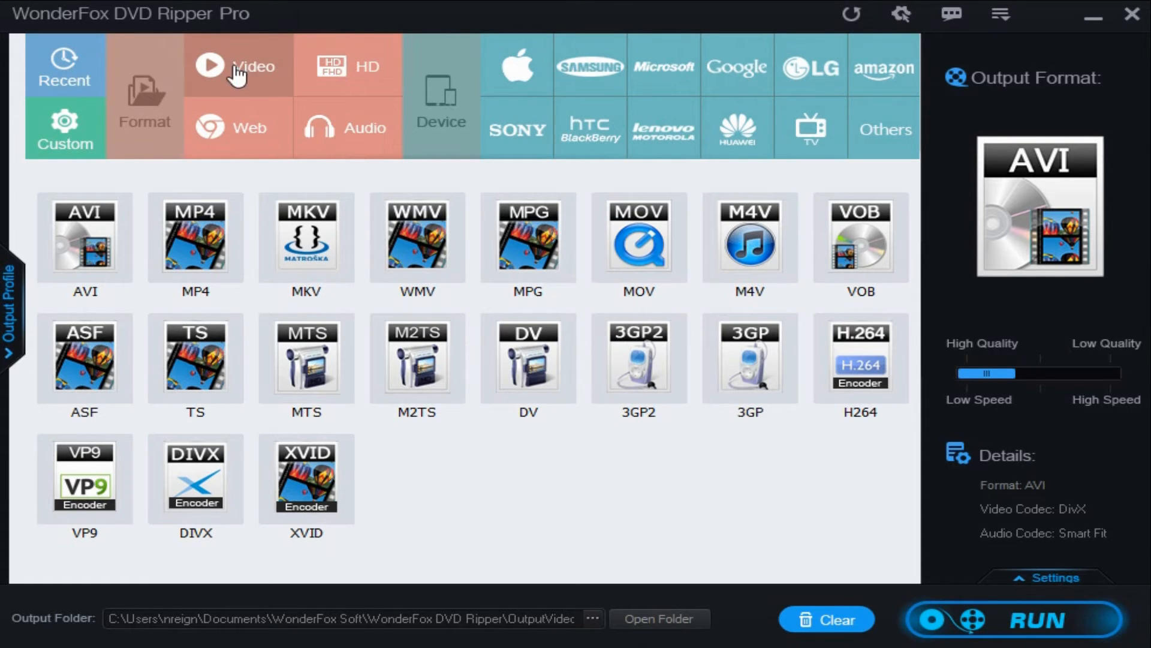
mouse_move(760, 488)
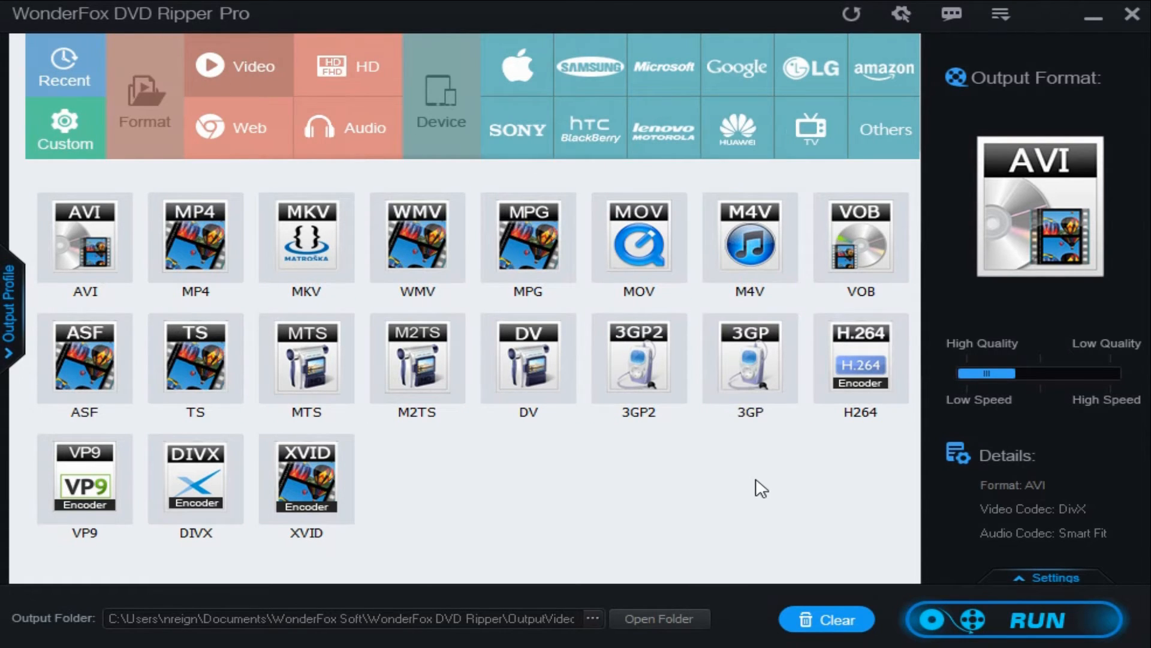
mouse_move(1017, 327)
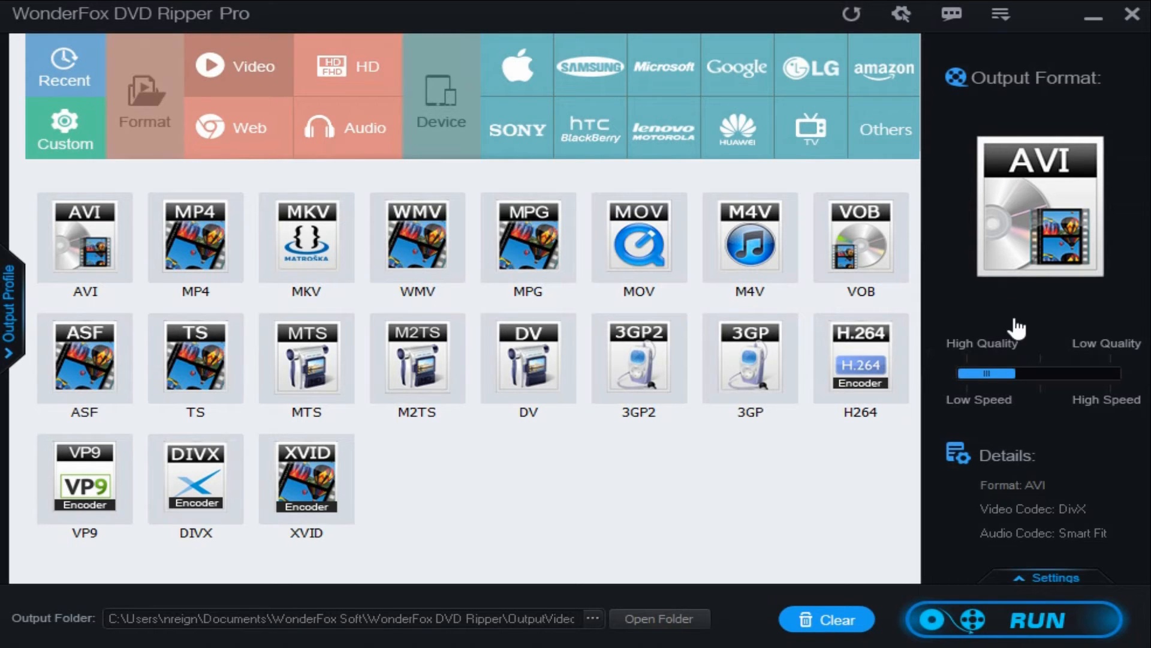
left_click(1013, 618)
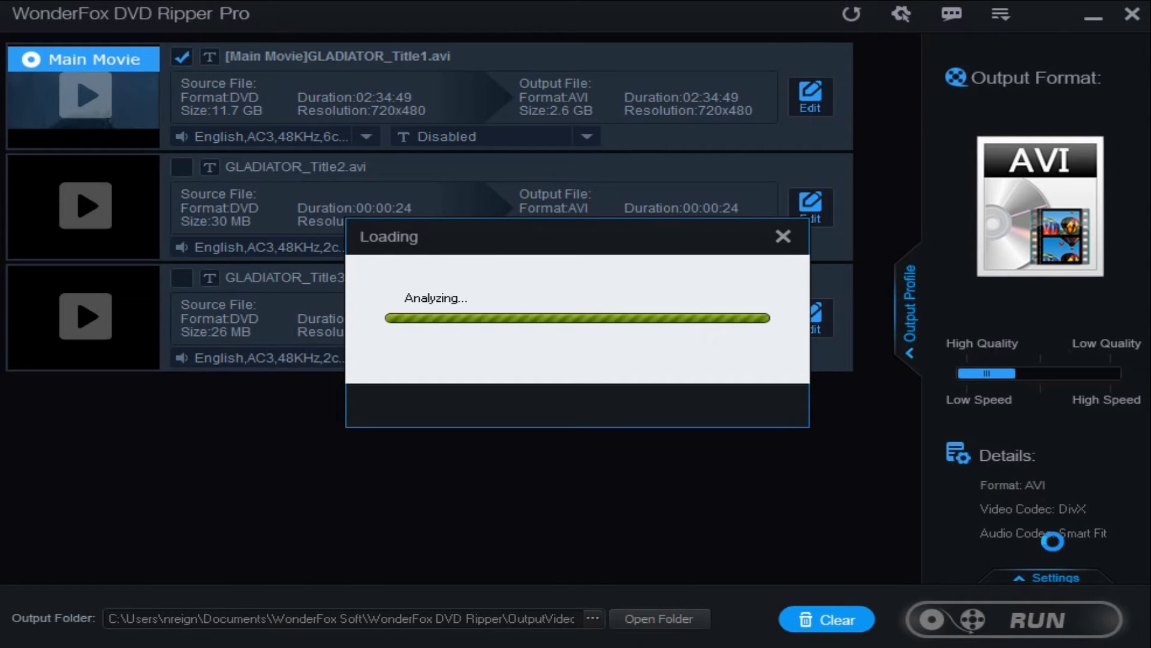
- Rip the checked main Gladiator title to a 2.6 GB AVI until marked Done
left_click(1052, 619)
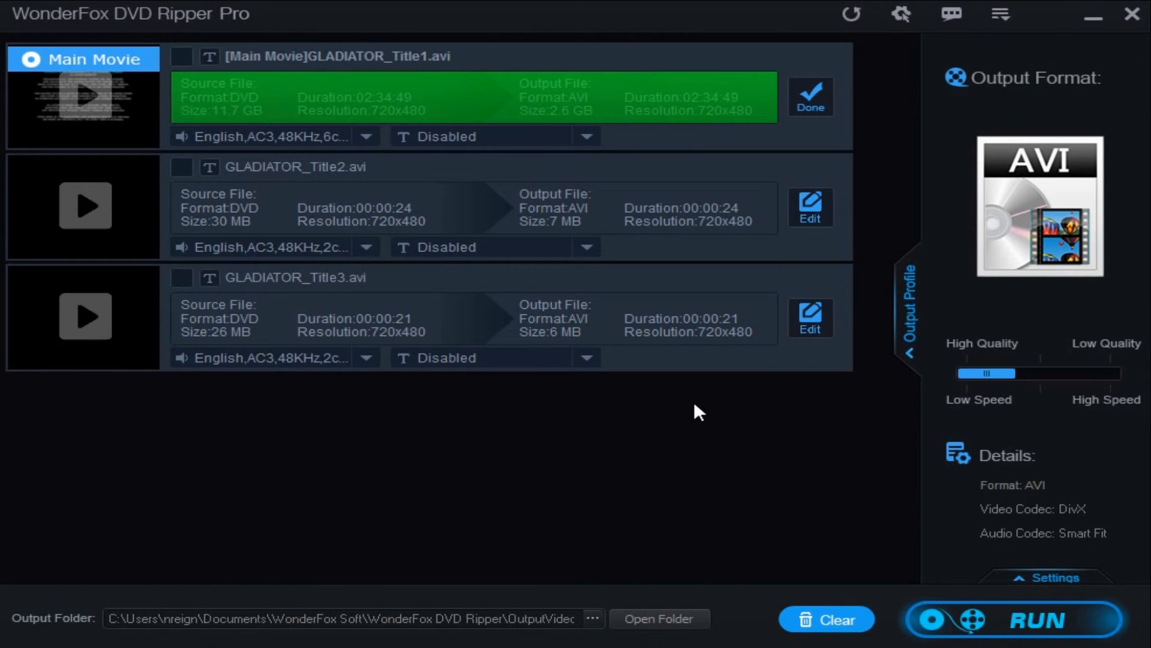
mouse_move(476, 118)
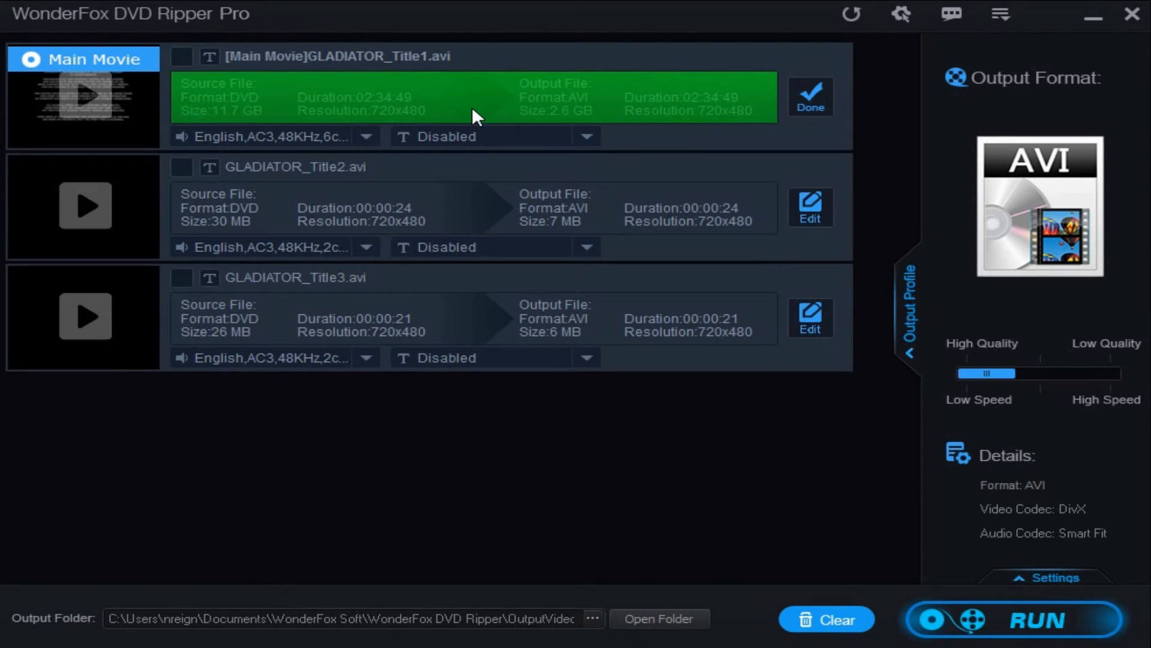
mouse_move(556, 122)
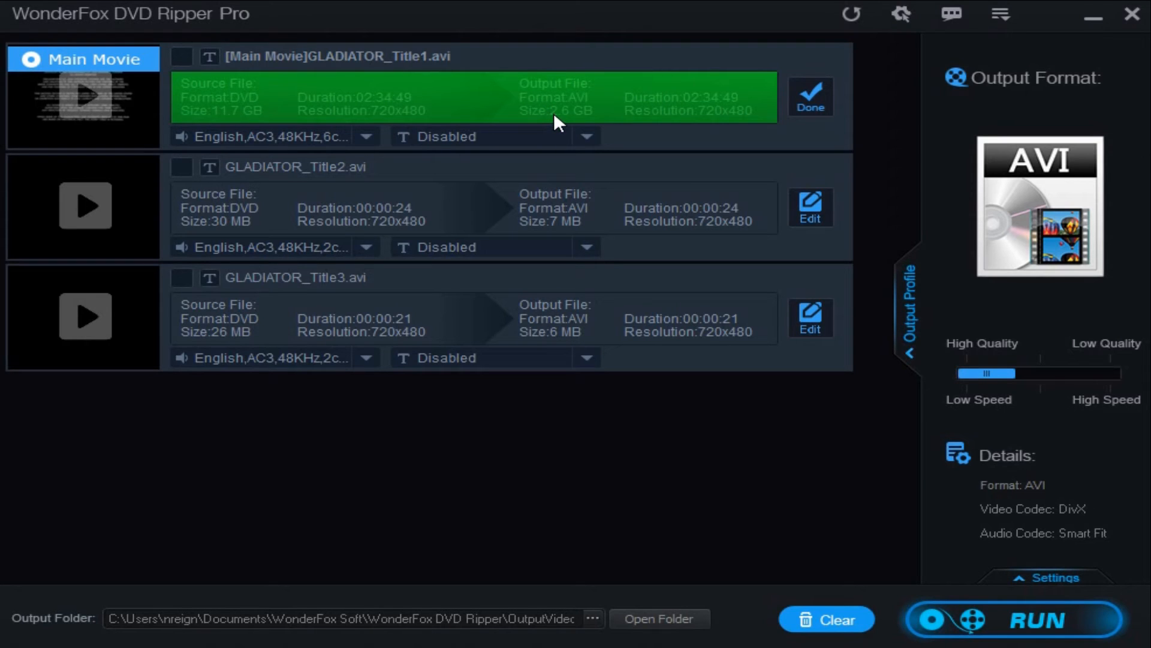
mouse_move(581, 124)
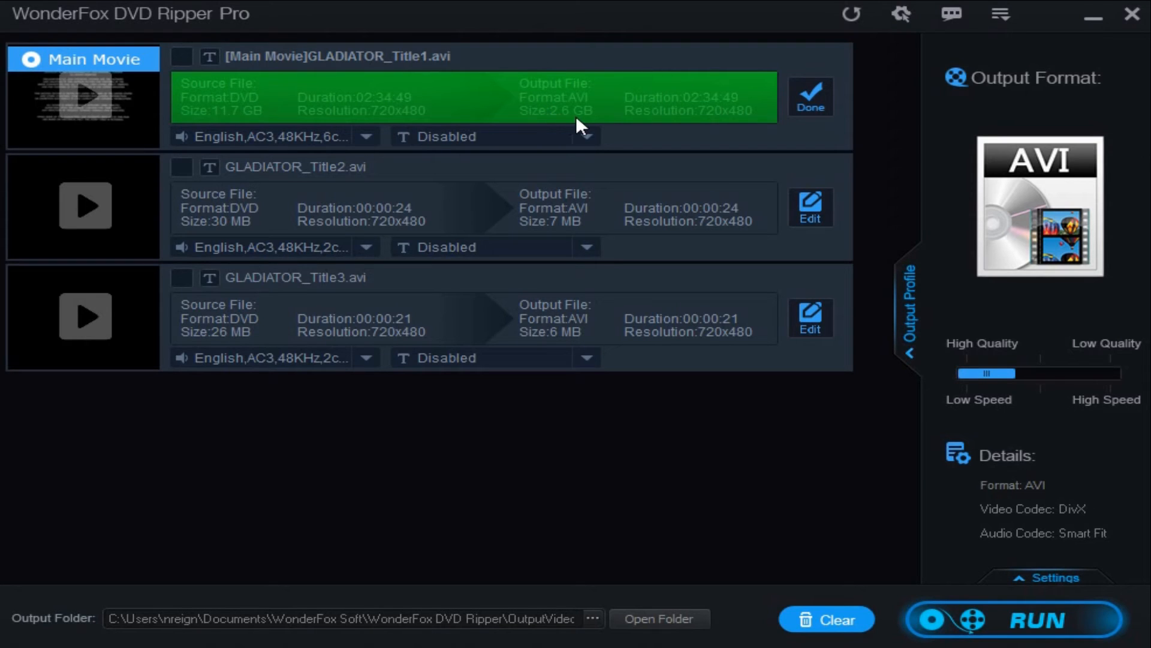
mouse_move(441, 107)
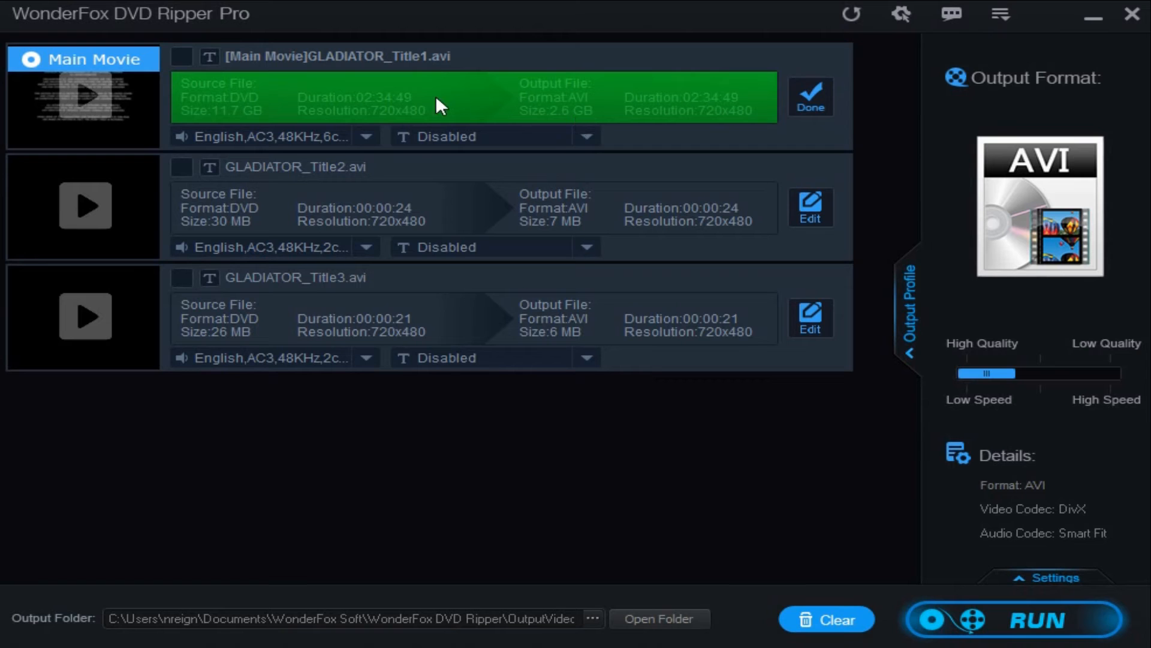
left_click(1014, 619)
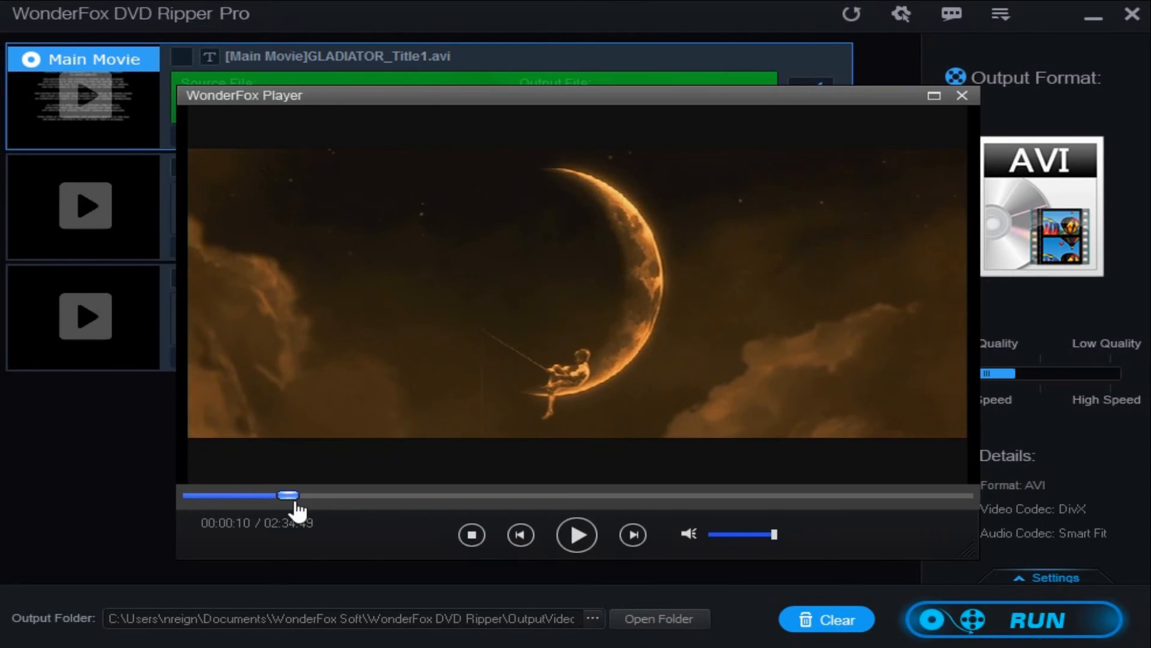
- Play the ripped Gladiator AVI from near its opening logo
left_click(576, 534)
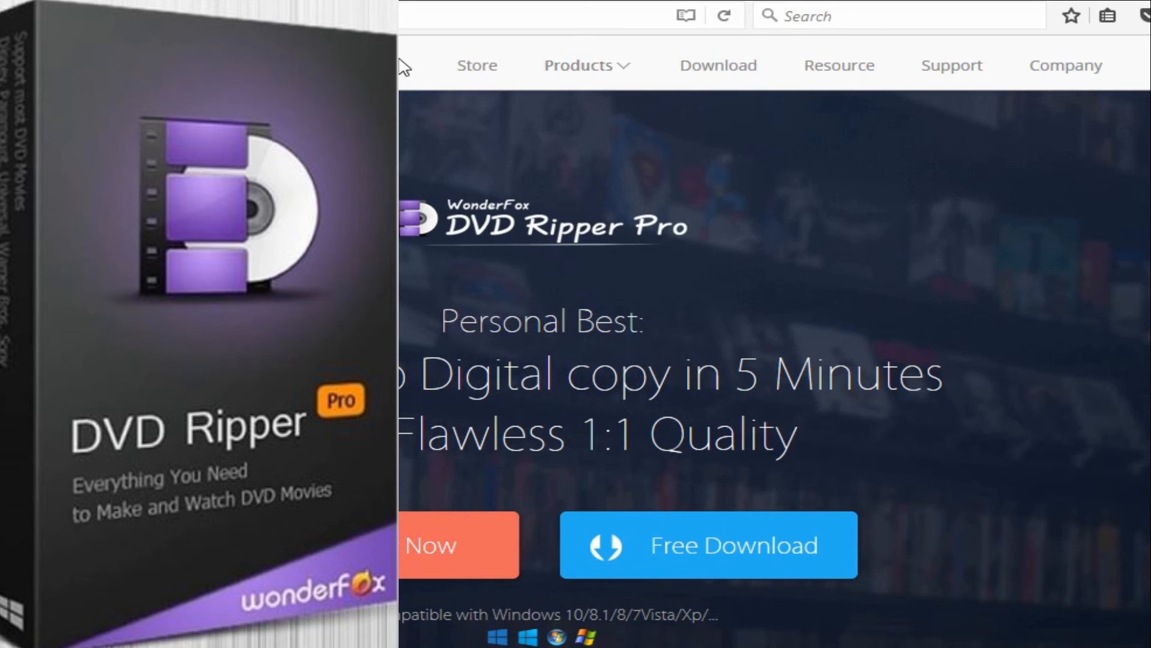
- Scroll the Firefox product page down to the three-step DVD ripping description
scroll("down", 3)
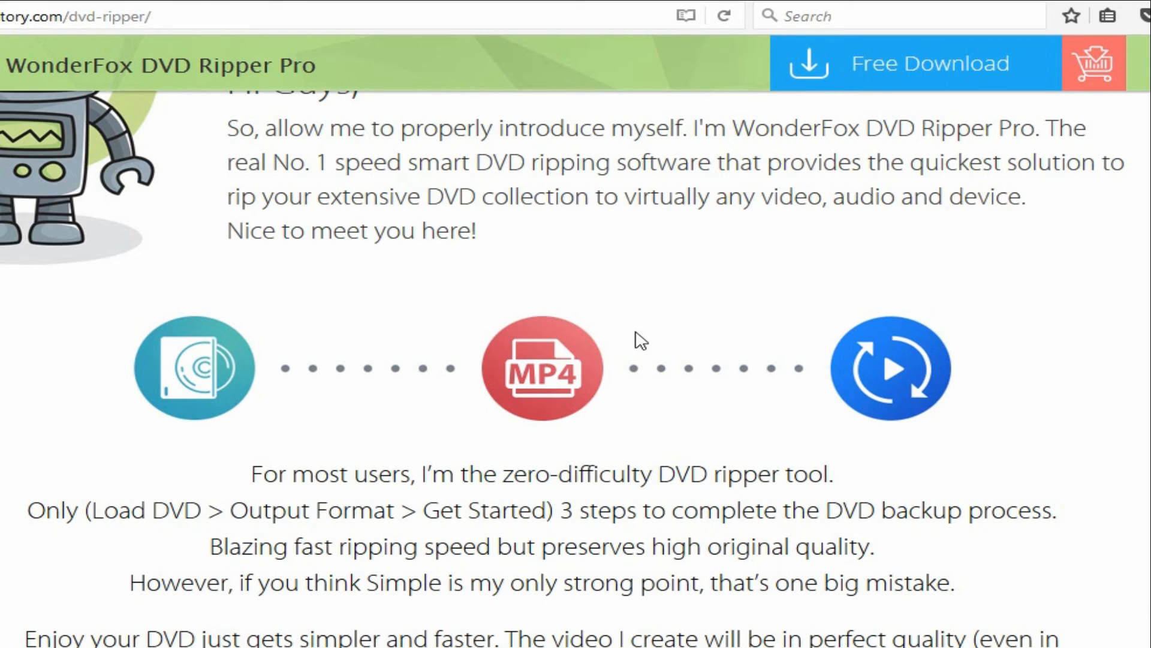
mouse_move(672, 353)
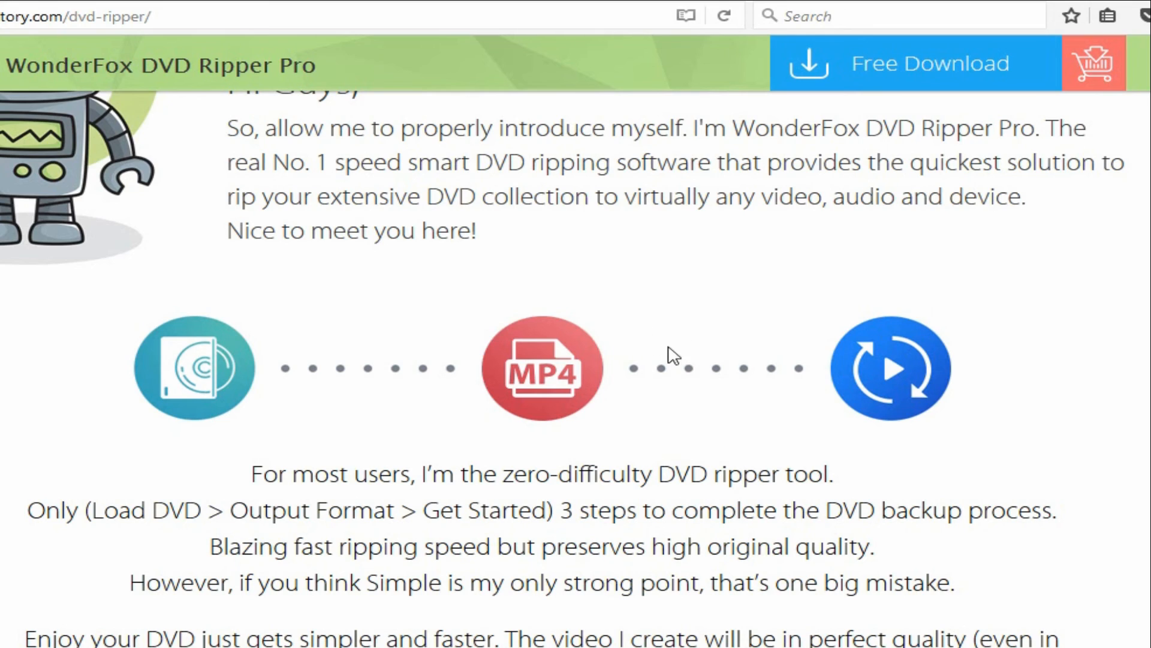
mouse_move(613, 360)
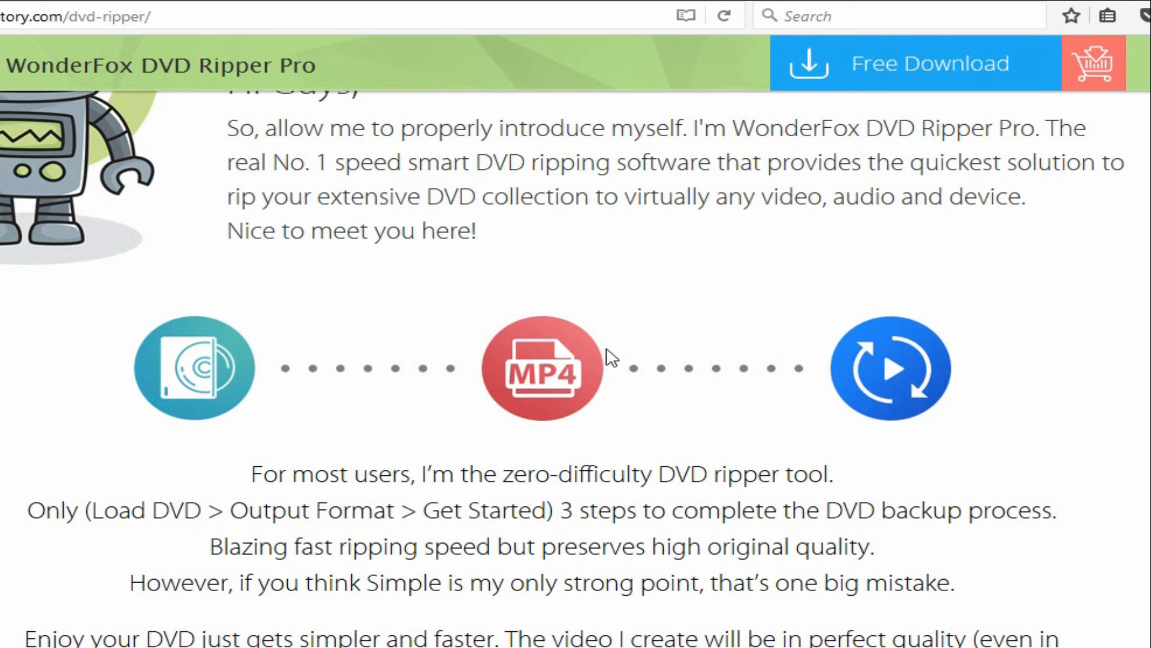
mouse_move(649, 540)
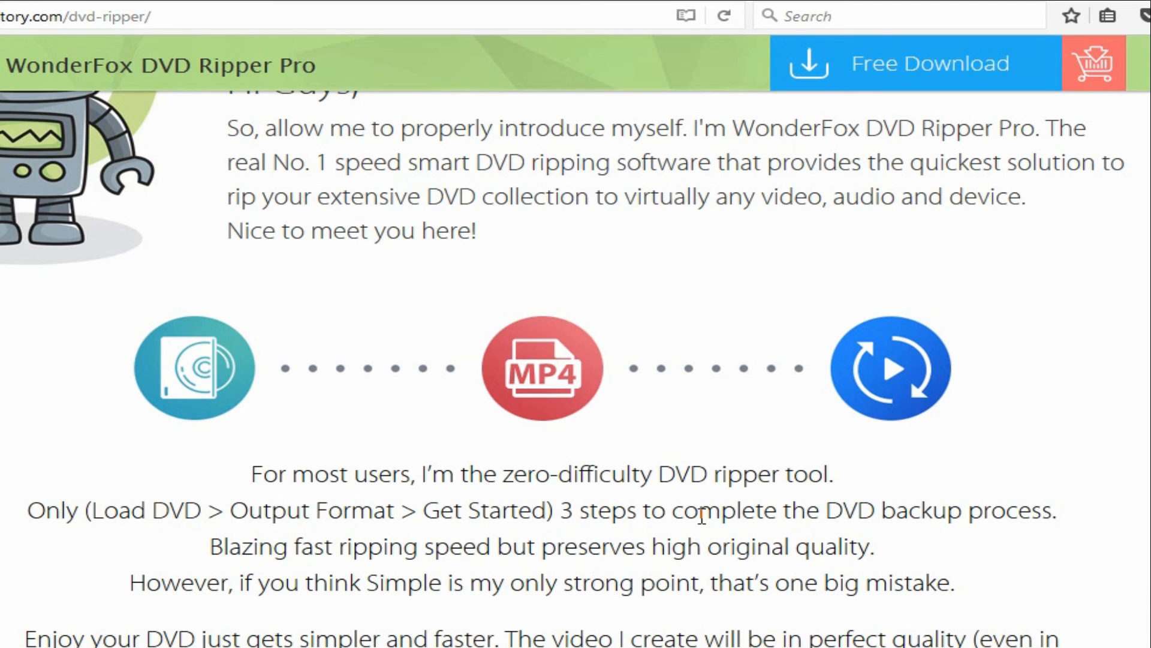
mouse_move(673, 437)
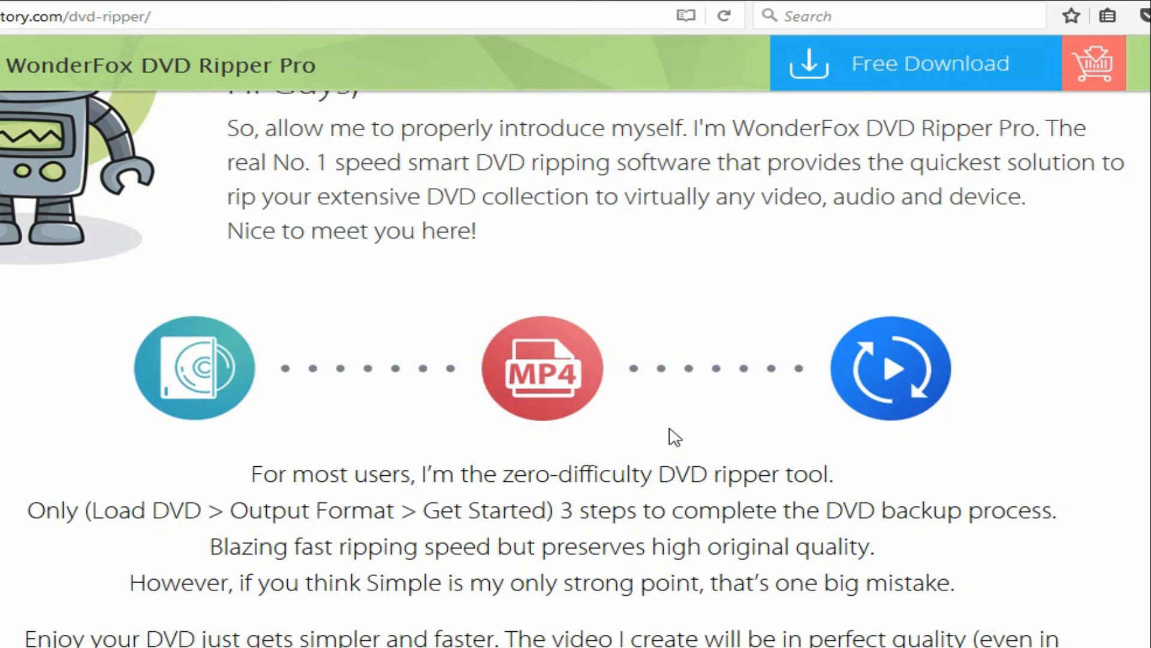